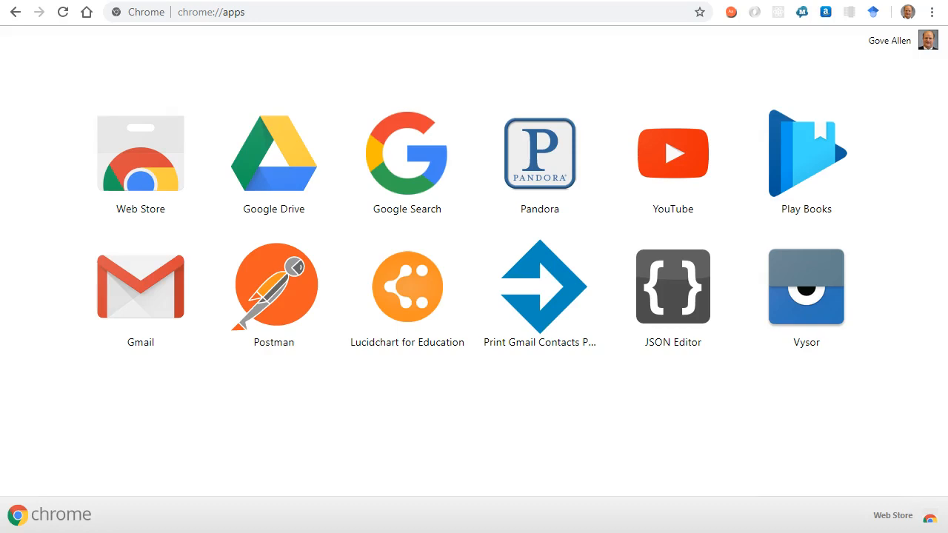
pyautogui.moveTo(566, 389)
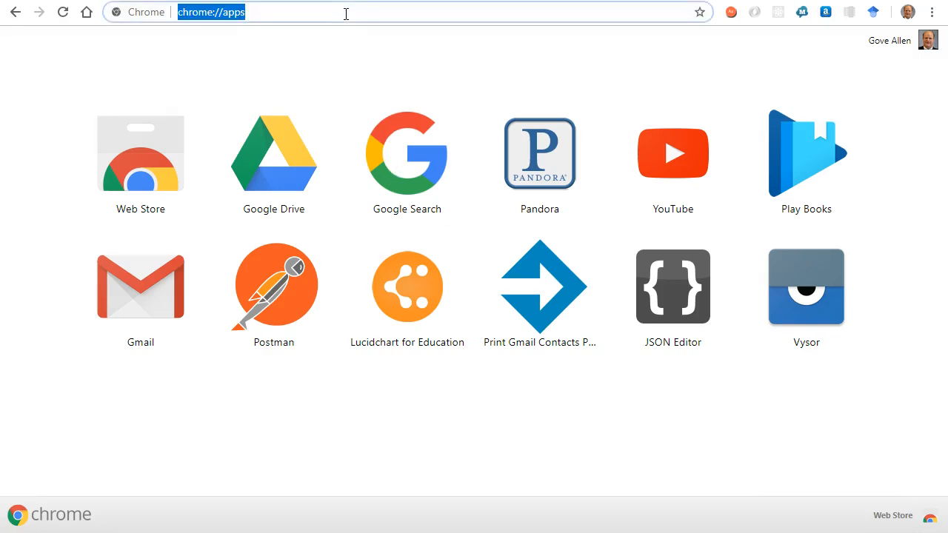
# - Search Google for 'chrome store' from the address bar suggestions
pyautogui.write('chr')
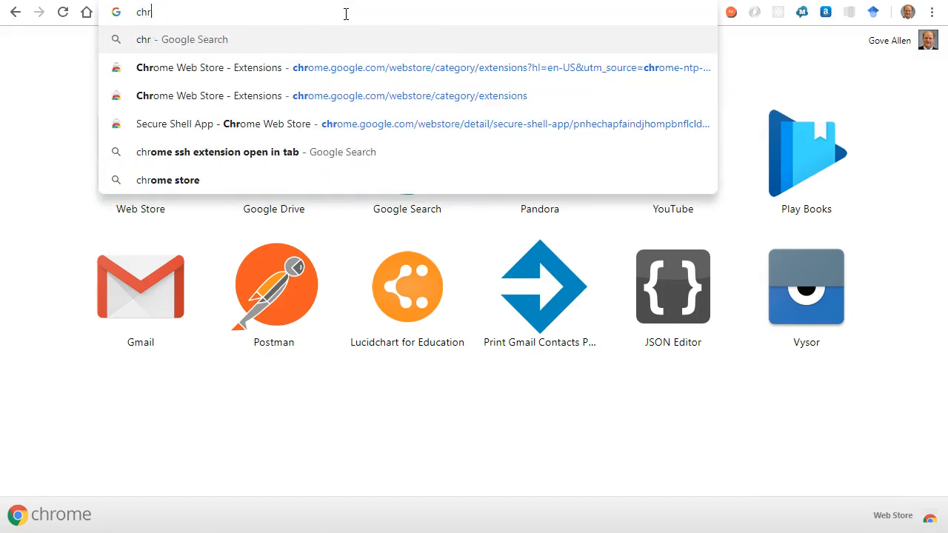
pyautogui.click(168, 180)
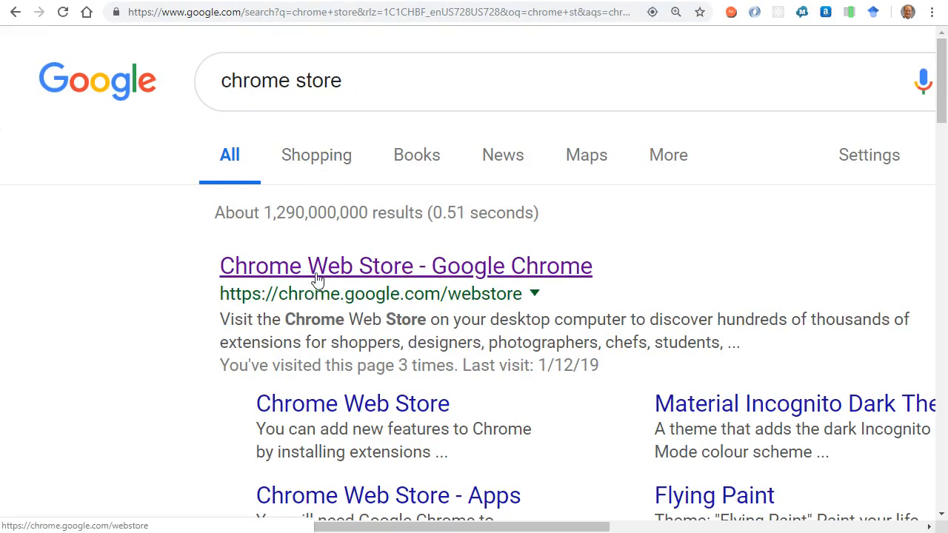
# - Open the Chrome Web Store and search it for 'secure shell'
pyautogui.click(405, 265)
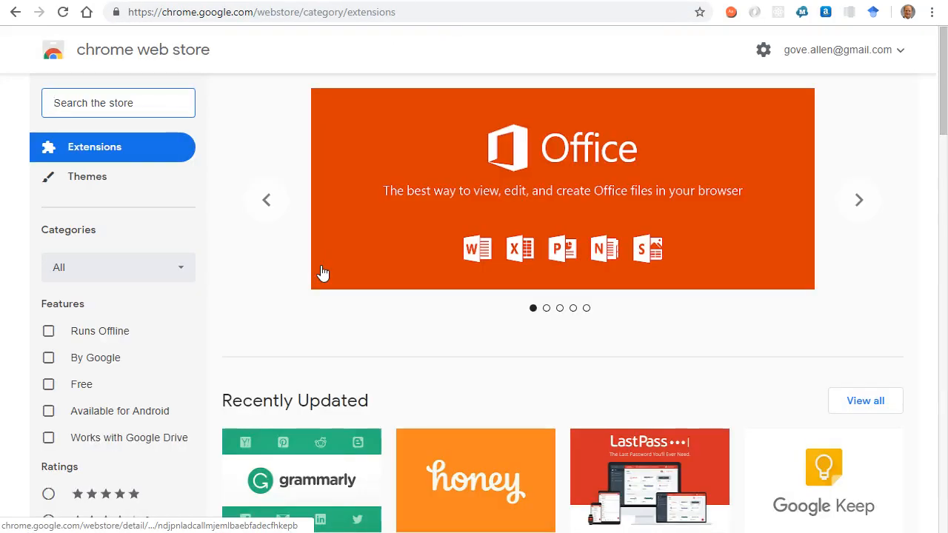
pyautogui.write('secure she;;')
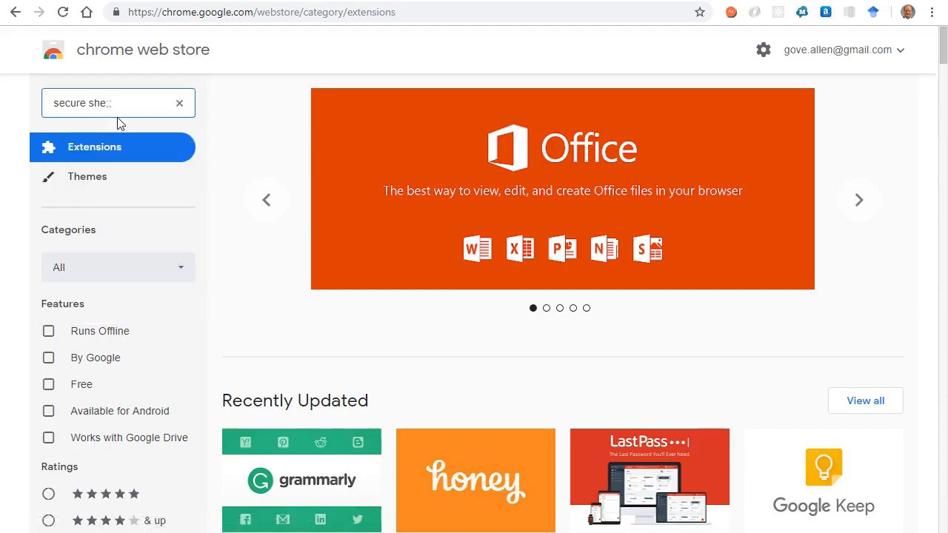
pyautogui.press('Return')
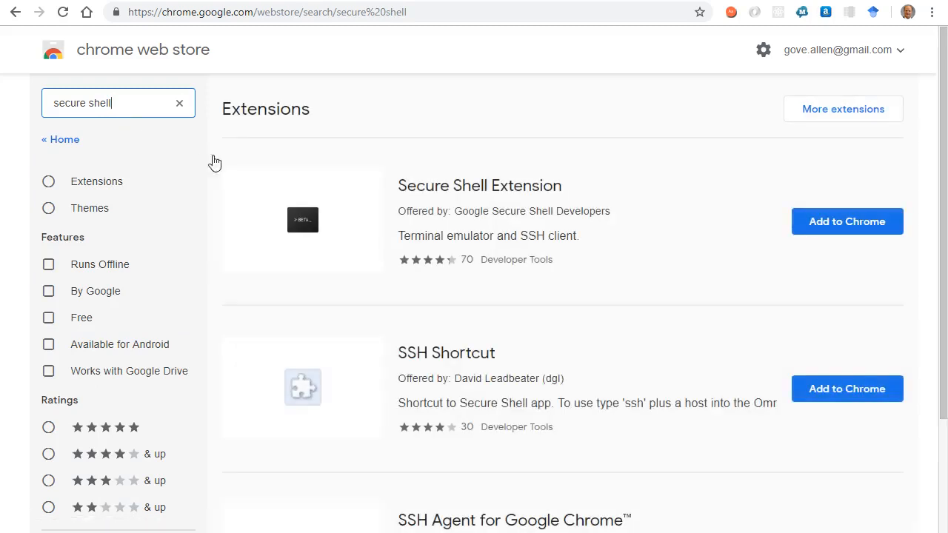
# - Add the Secure Shell Extension to Chrome and close the confirmation popup
pyautogui.click(847, 221)
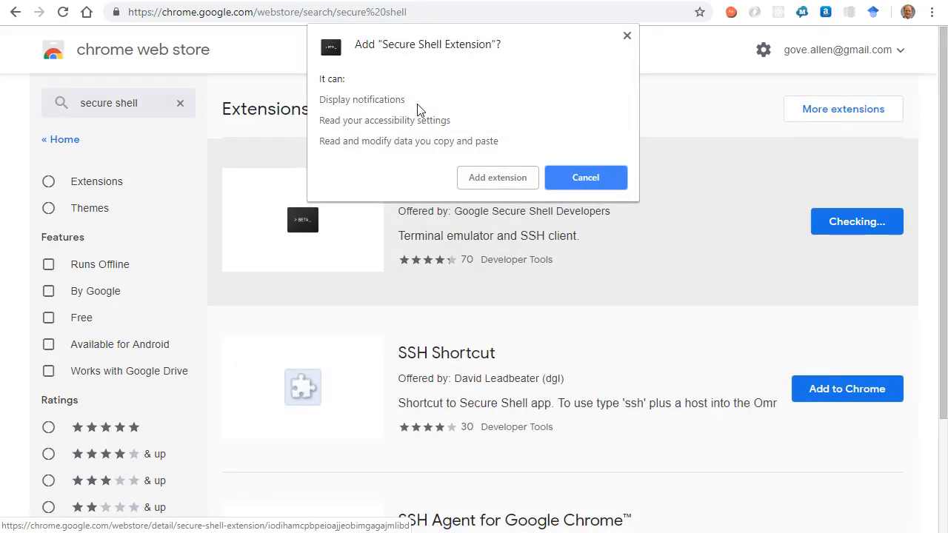
pyautogui.moveTo(360, 158)
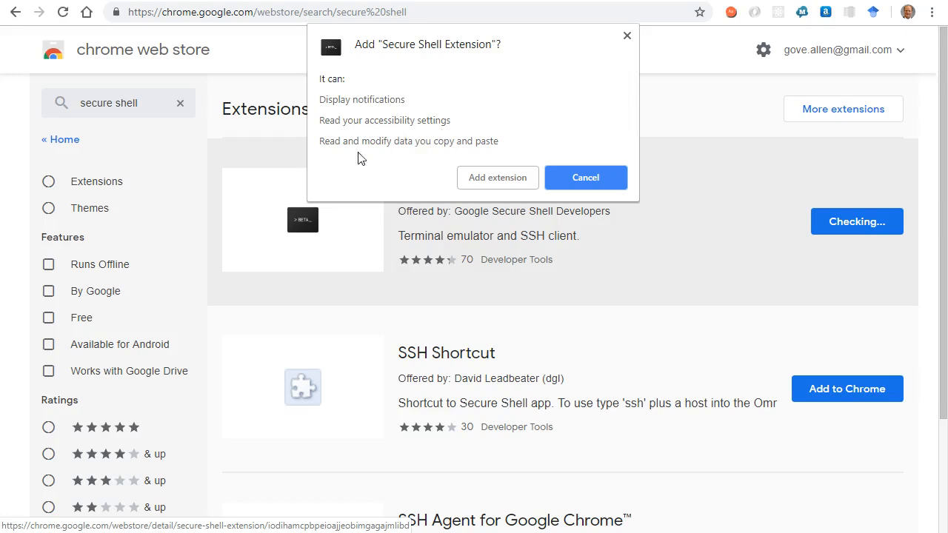
pyautogui.moveTo(539, 169)
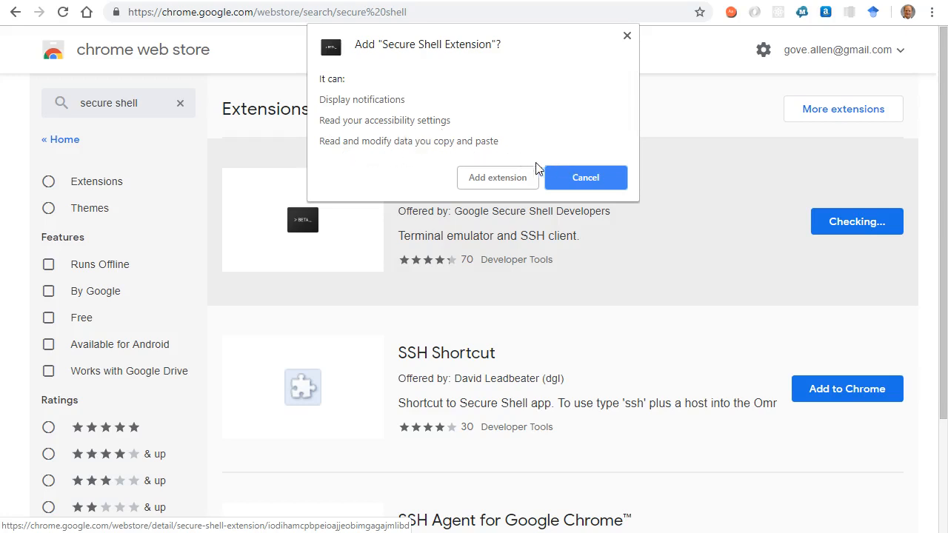
pyautogui.click(585, 178)
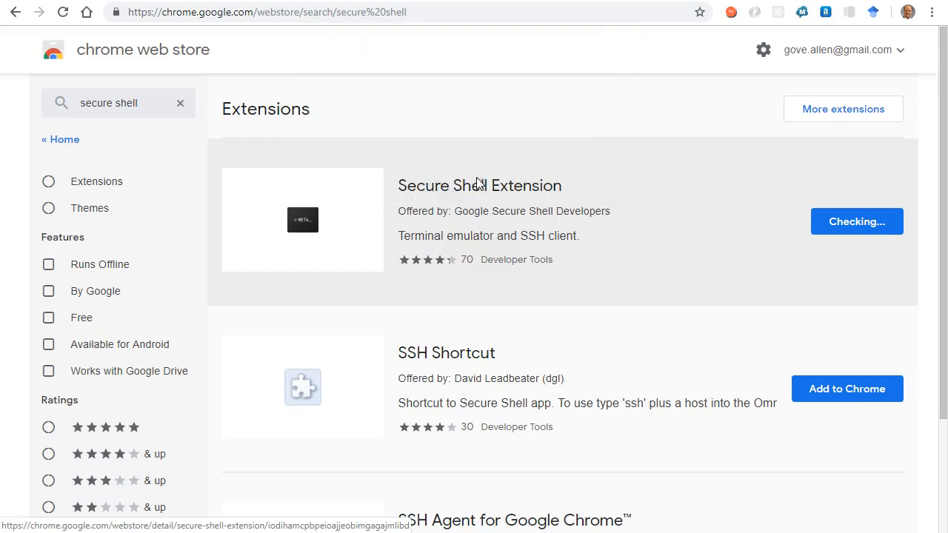
pyautogui.click(857, 221)
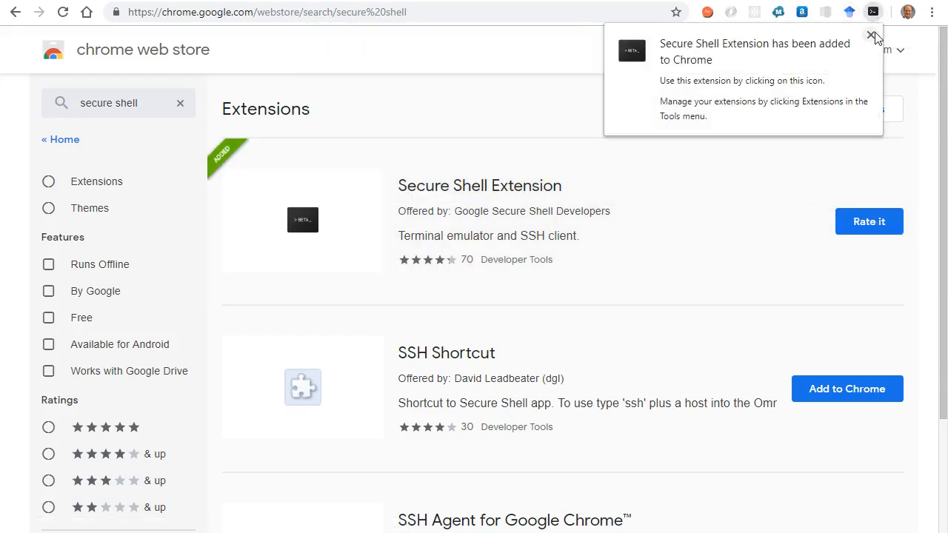
# - Dismiss the extension-added notice and bring up the Secure Shell New Connection form
pyautogui.click(872, 35)
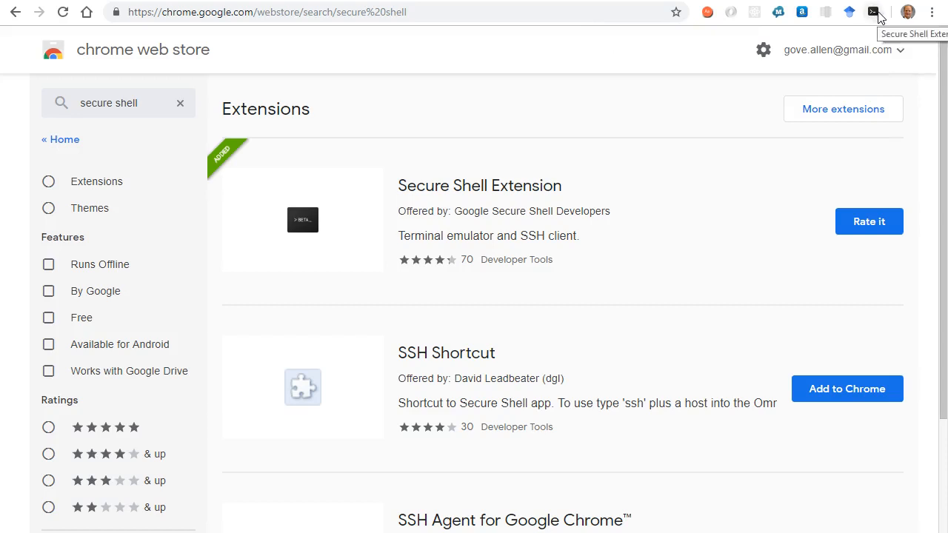
pyautogui.moveTo(873, 12)
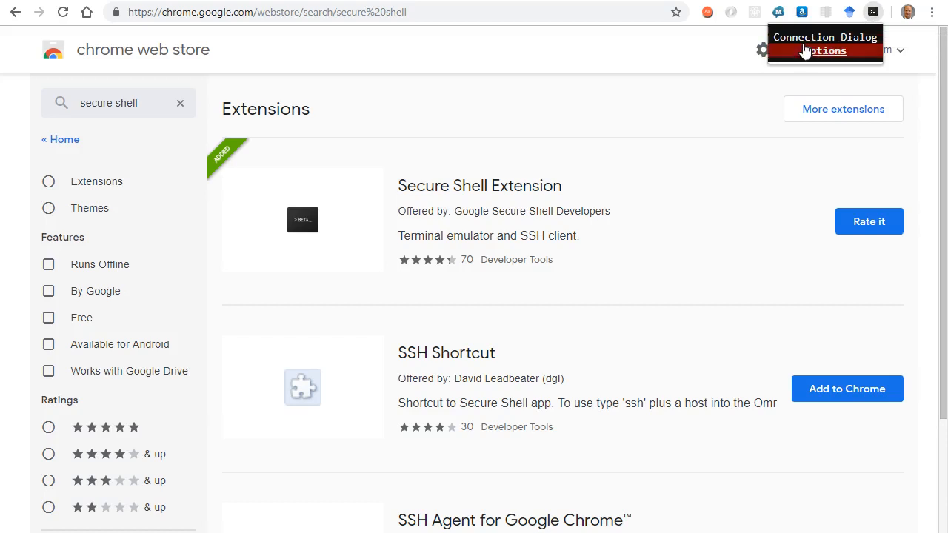
pyautogui.moveTo(806, 51)
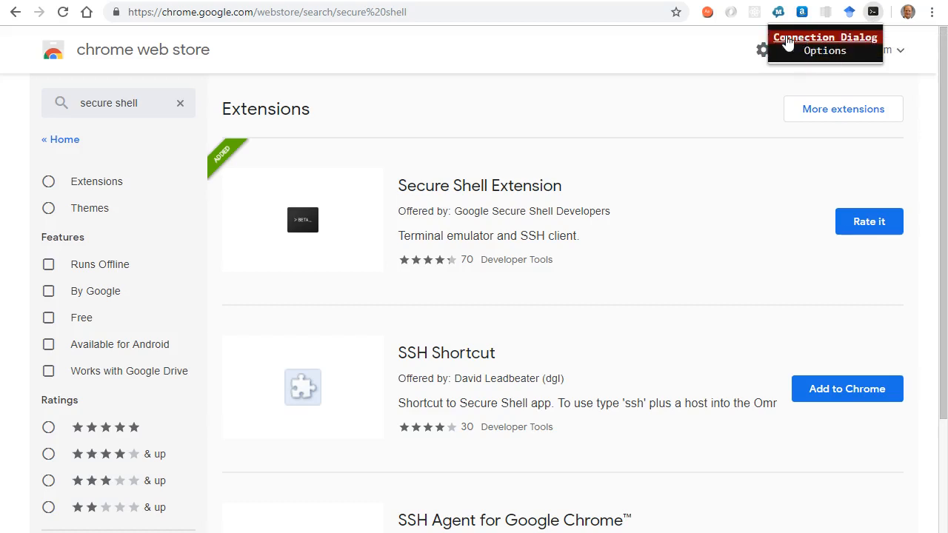
pyautogui.click(825, 37)
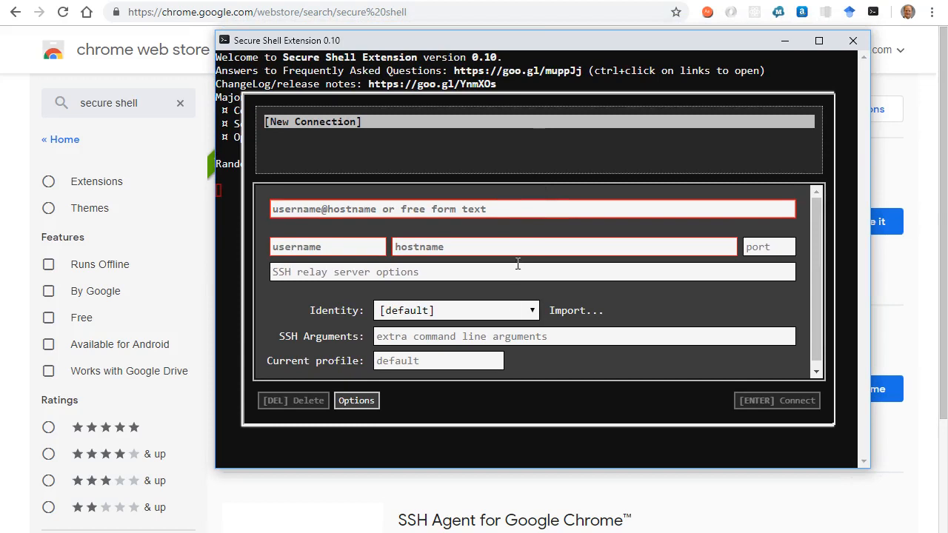
pyautogui.moveTo(422, 311)
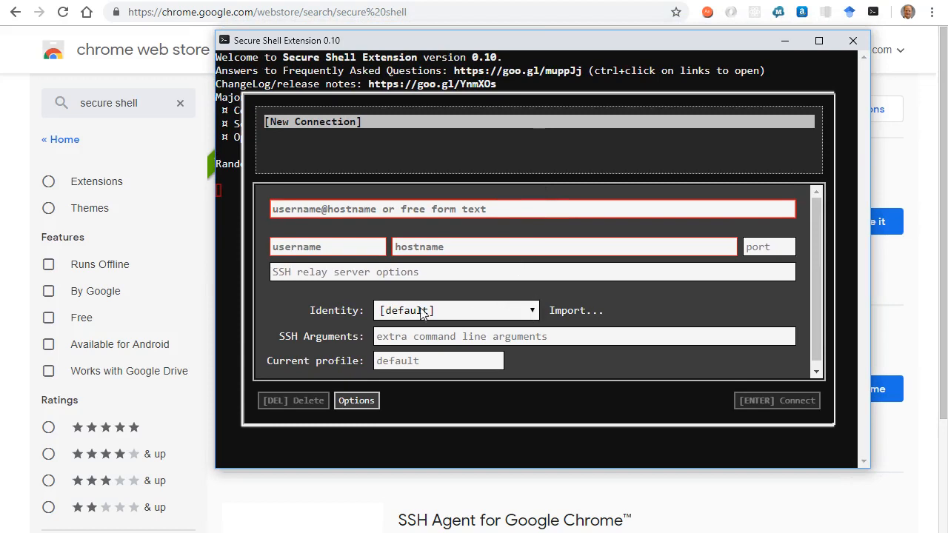
pyautogui.moveTo(533, 311)
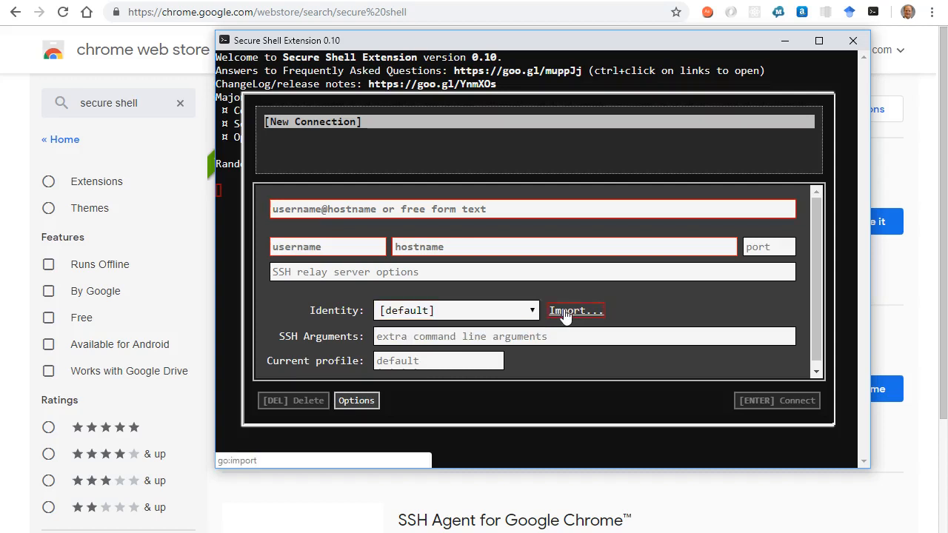
# - Start importing an identity and navigate to the folder containing .ssh
pyautogui.click(577, 310)
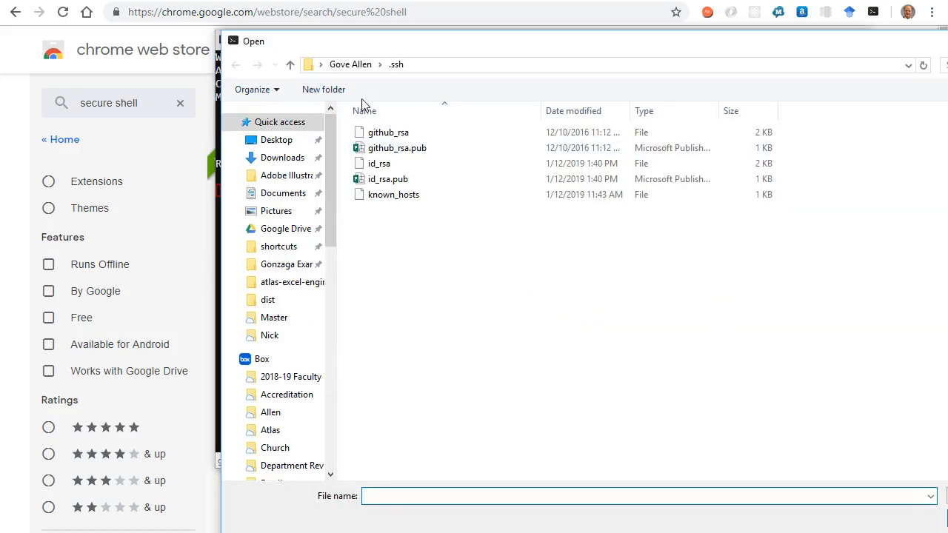
pyautogui.click(290, 64)
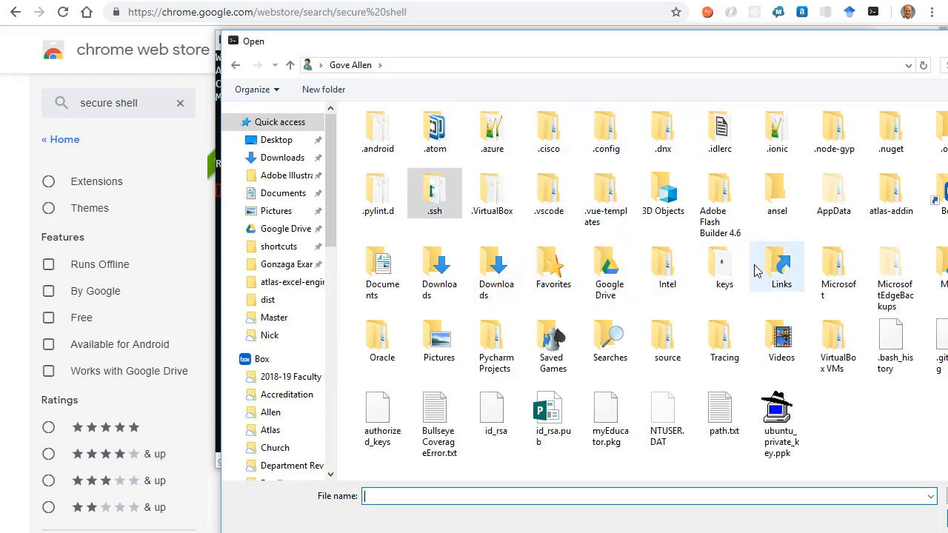
pyautogui.moveTo(776, 263)
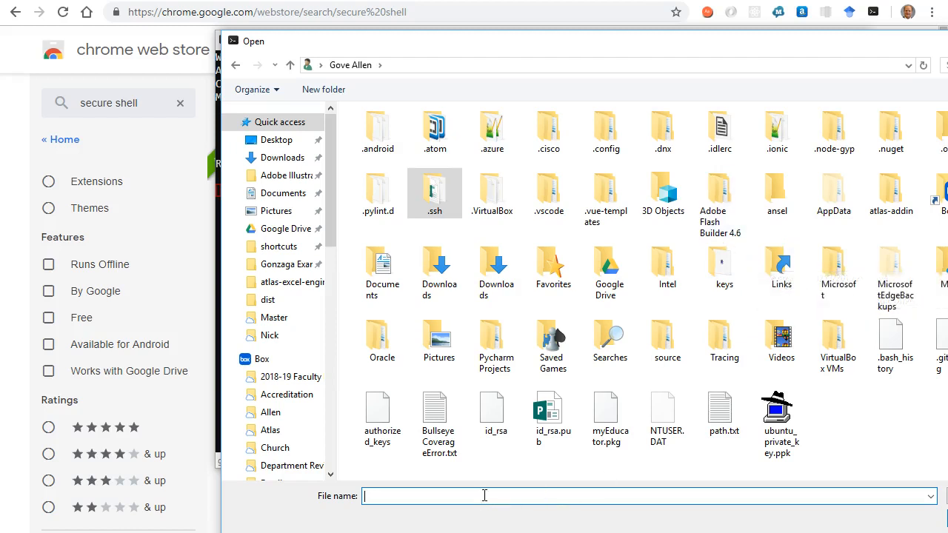
pyautogui.moveTo(482, 473)
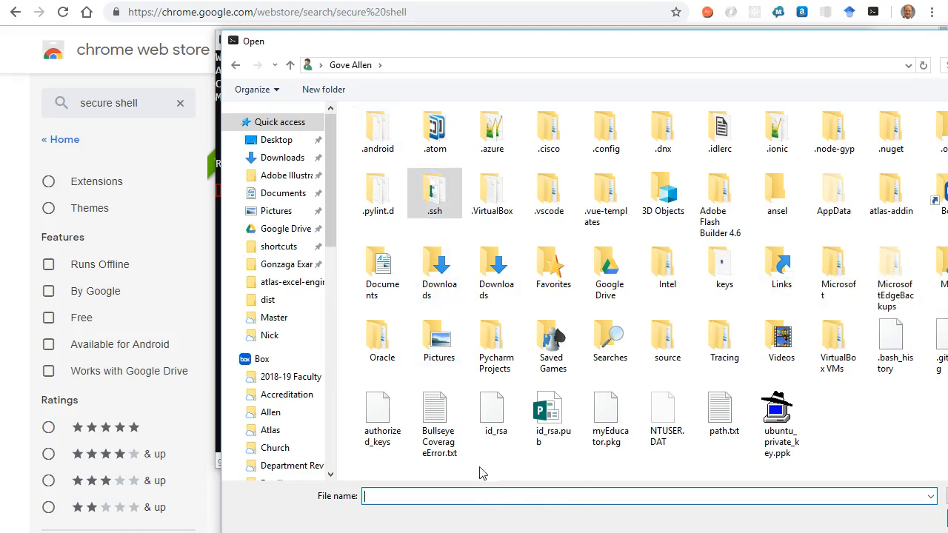
pyautogui.click(434, 192)
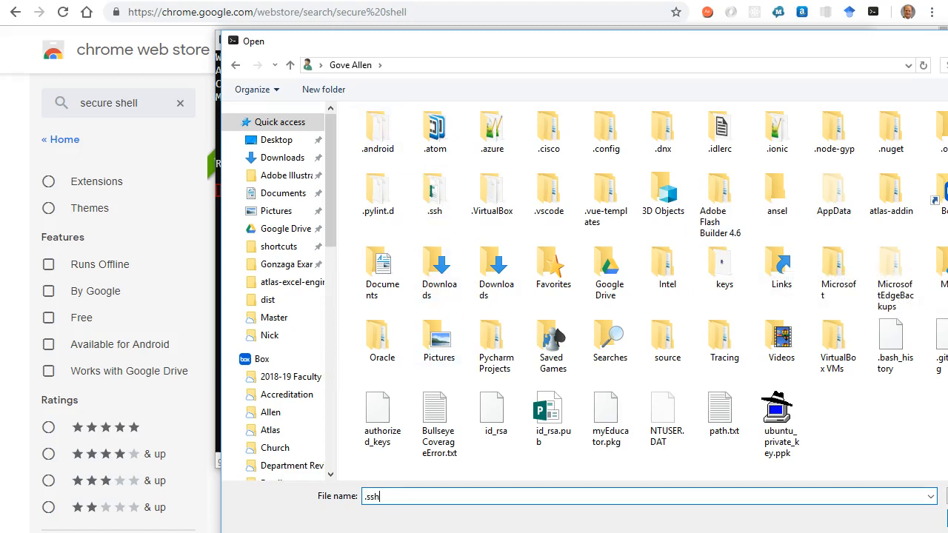
# - Import id_rsa and id_rsa.pub from the .ssh folder
pyautogui.doubleClick(435, 193)
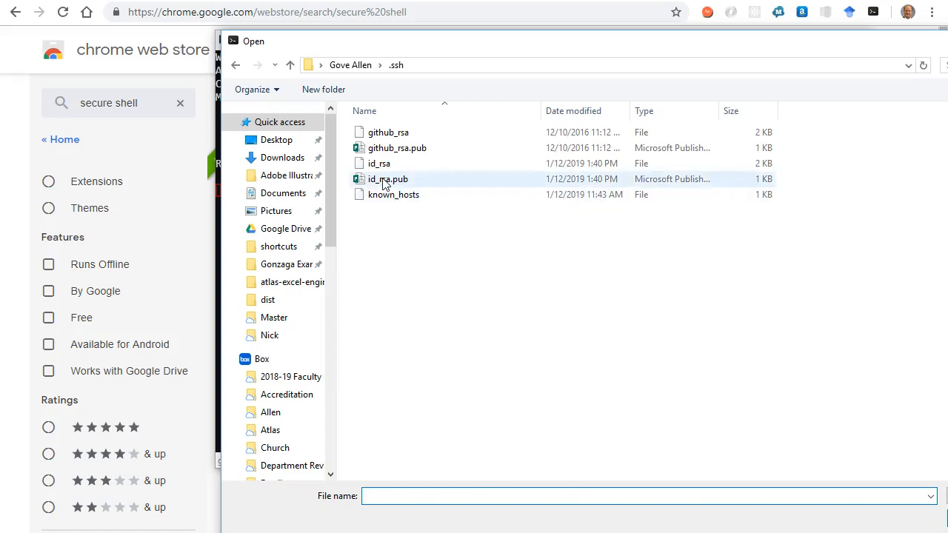
pyautogui.click(379, 163)
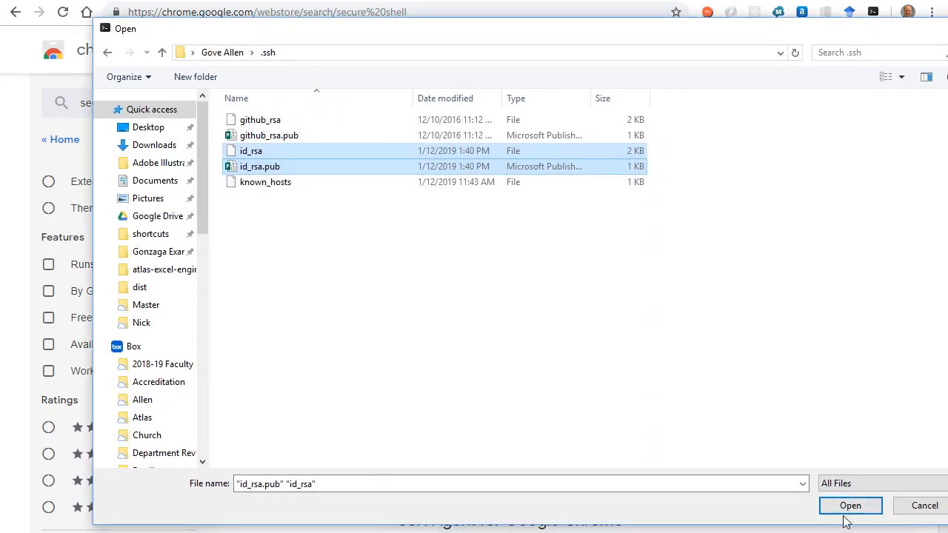
pyautogui.click(851, 506)
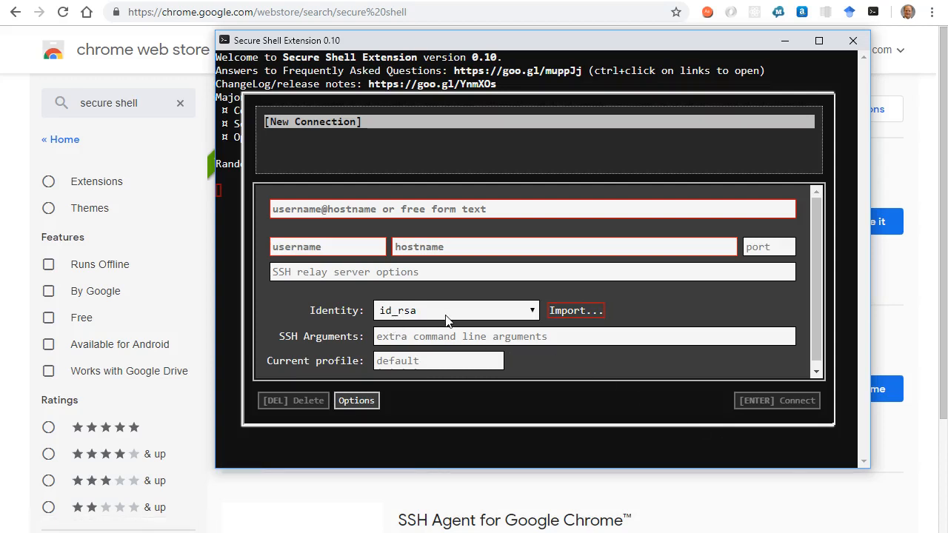
pyautogui.moveTo(415, 321)
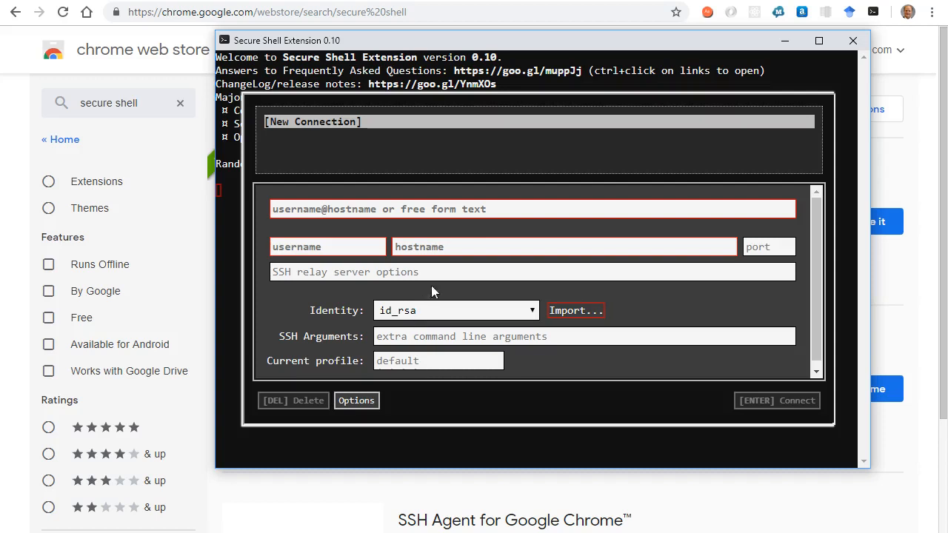
# - Enter username student and host 38.76.11.222 with identity id_rsa, then connect
pyautogui.click(327, 246)
pyautogui.write('studf')
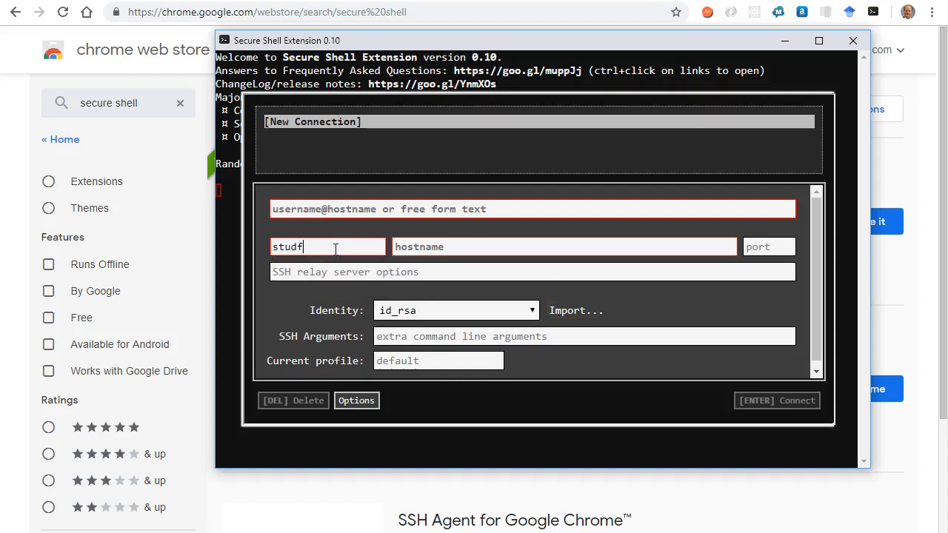
pyautogui.write('ent')
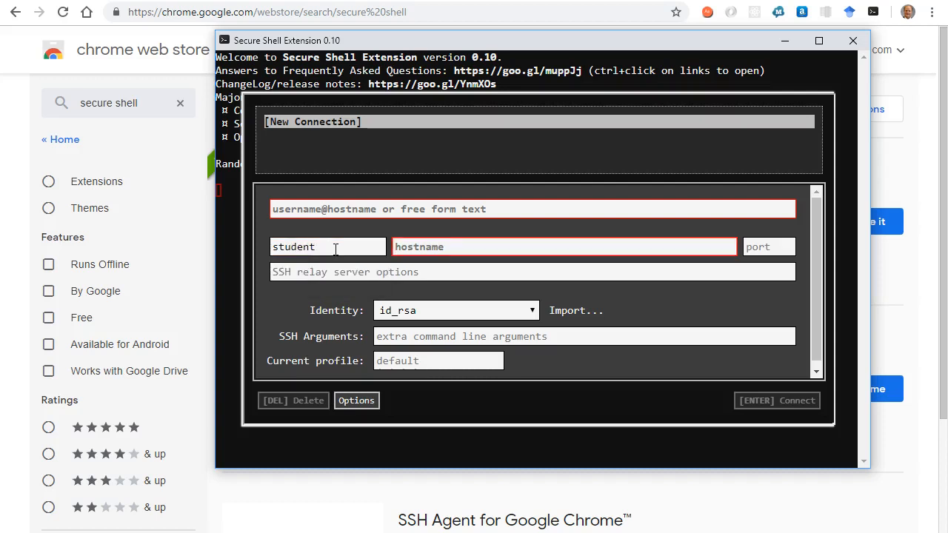
pyautogui.write('38.76.11.222')
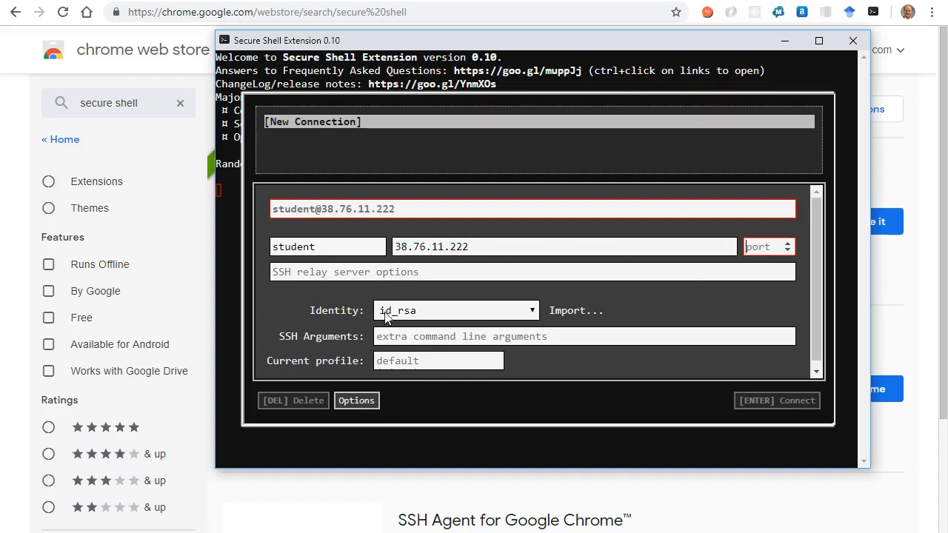
pyautogui.moveTo(311, 209)
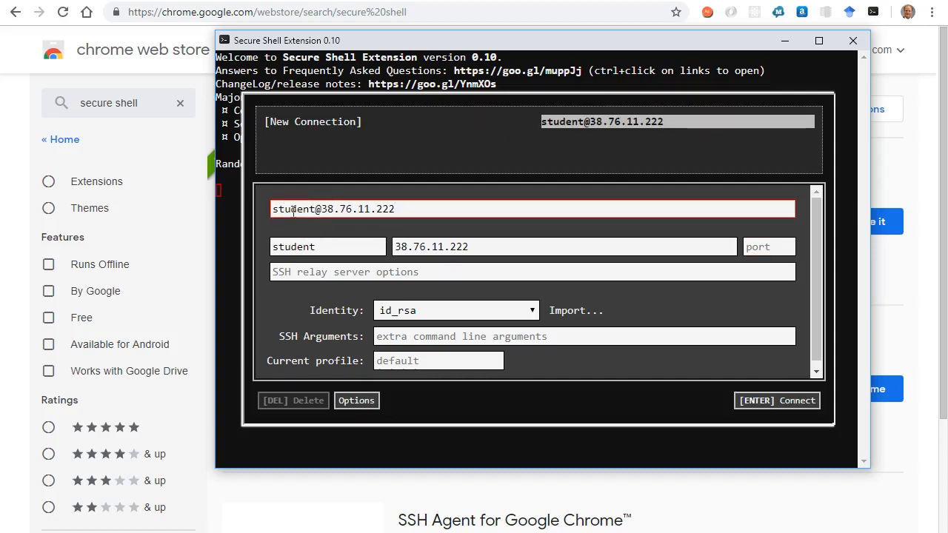
pyautogui.moveTo(356, 209)
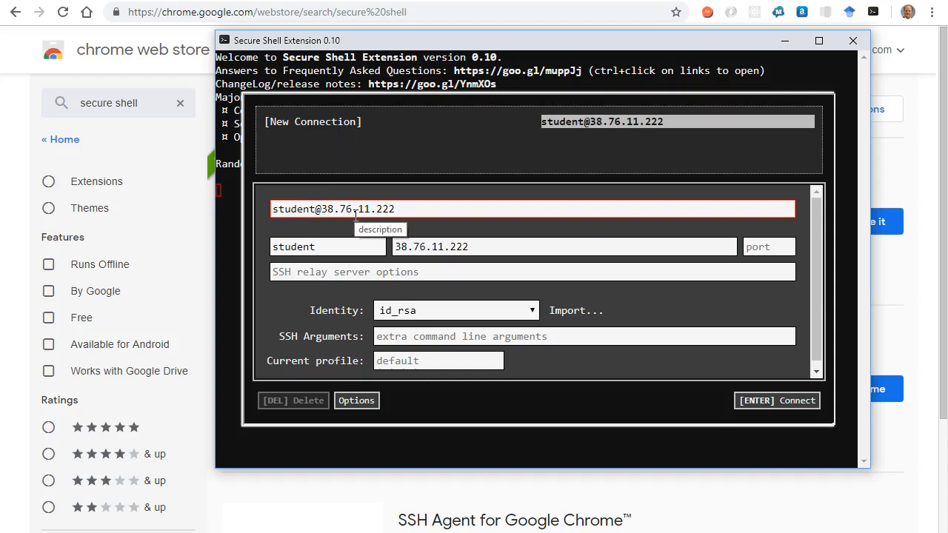
pyautogui.moveTo(643, 121)
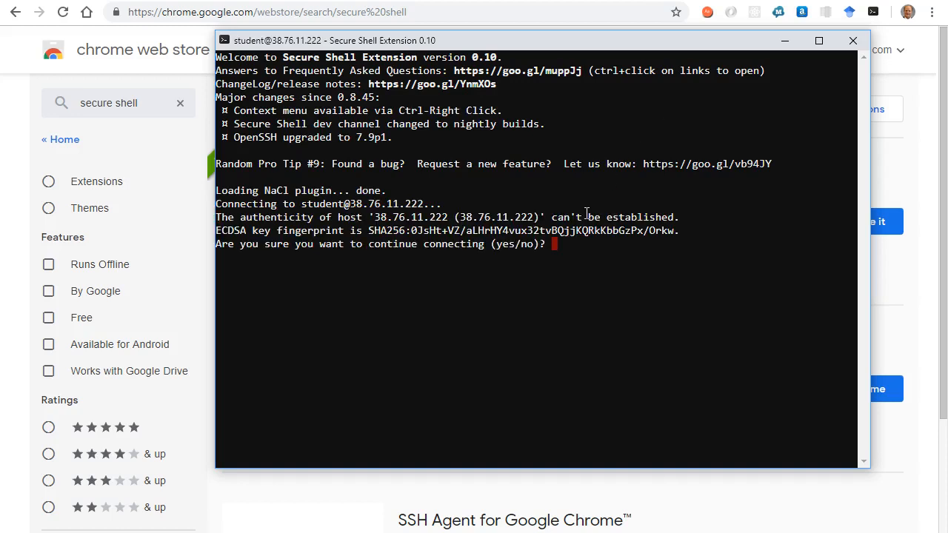
pyautogui.moveTo(301, 257)
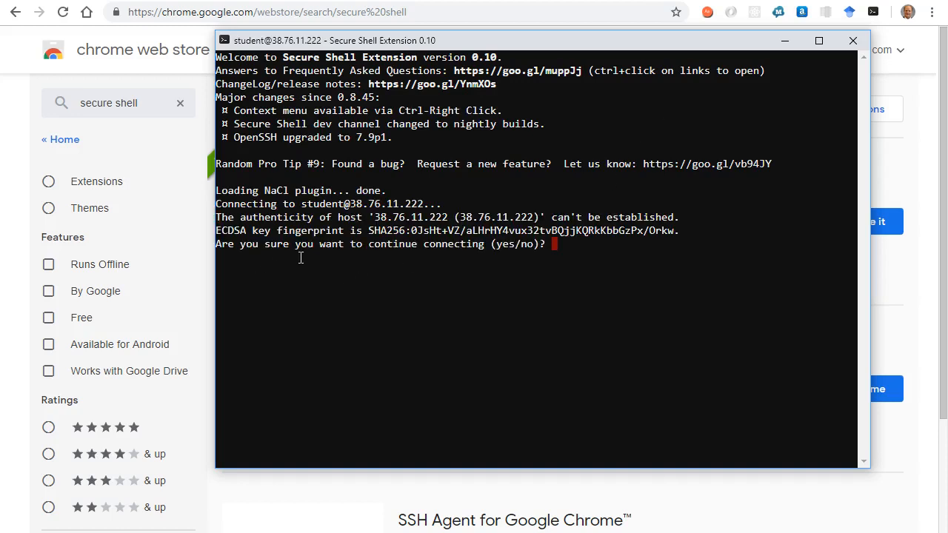
pyautogui.moveTo(510, 267)
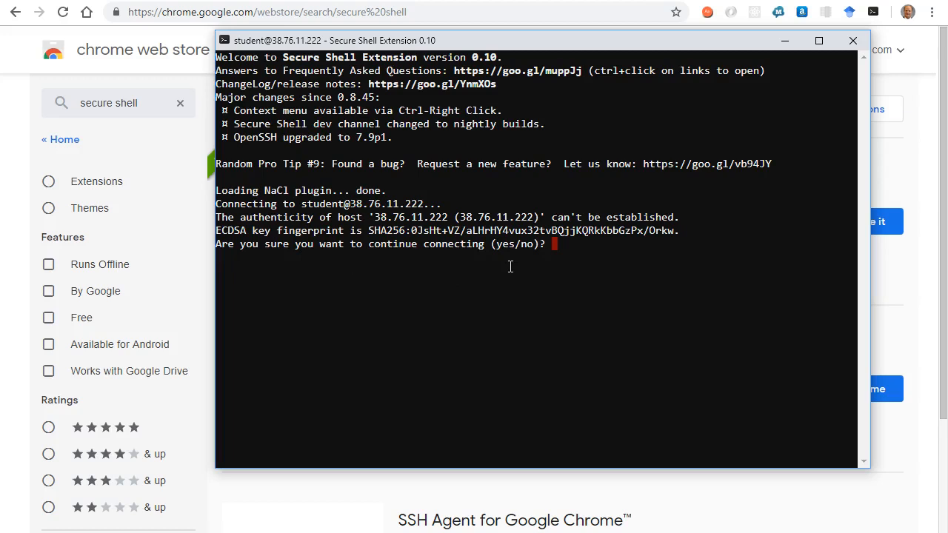
# - Answer yes to the host authenticity prompt to finish logging in
pyautogui.write('yes')
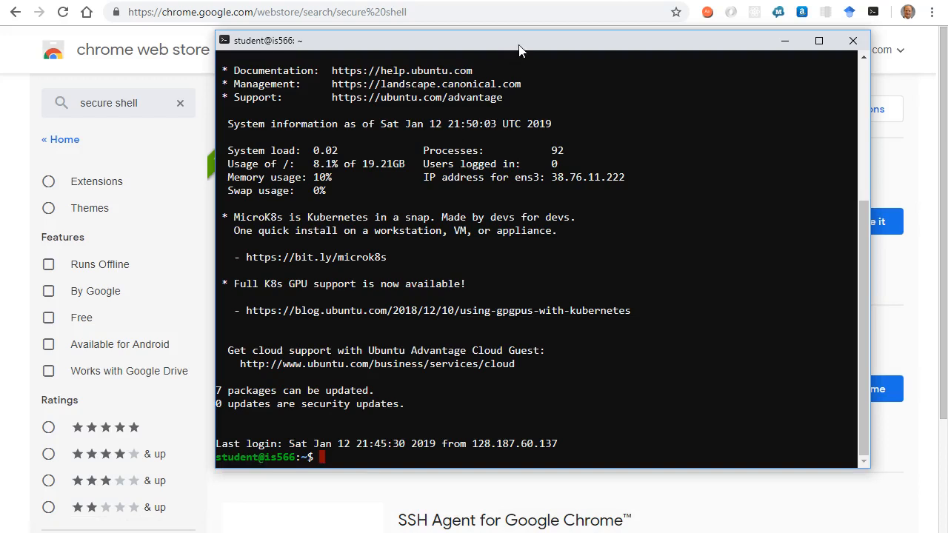
pyautogui.moveTo(519, 41); pyautogui.dragTo(474, 121)
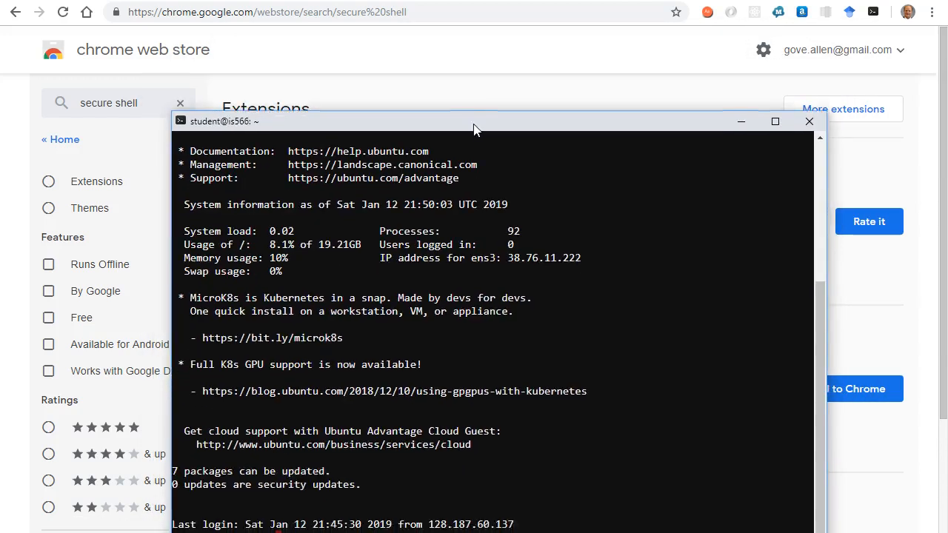
pyautogui.moveTo(474, 122); pyautogui.dragTo(451, 67)
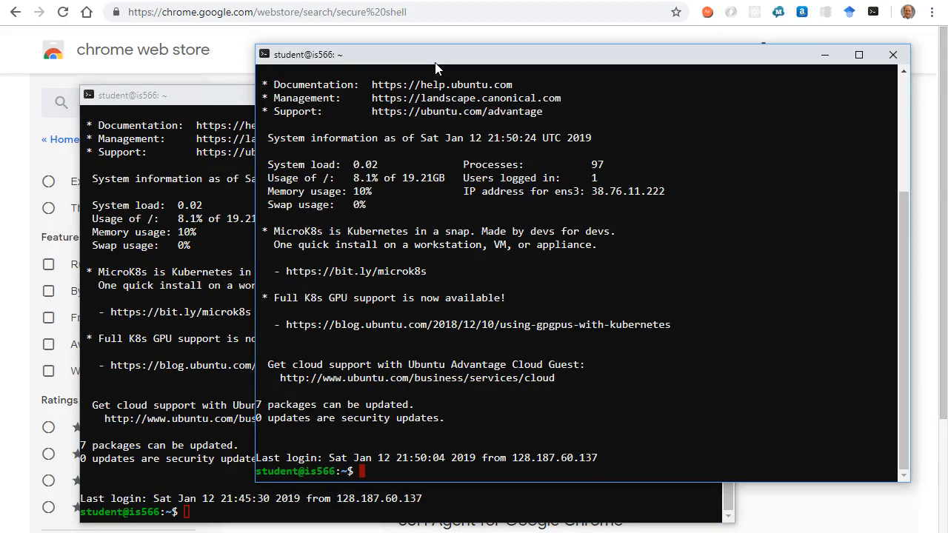
pyautogui.write('ls')
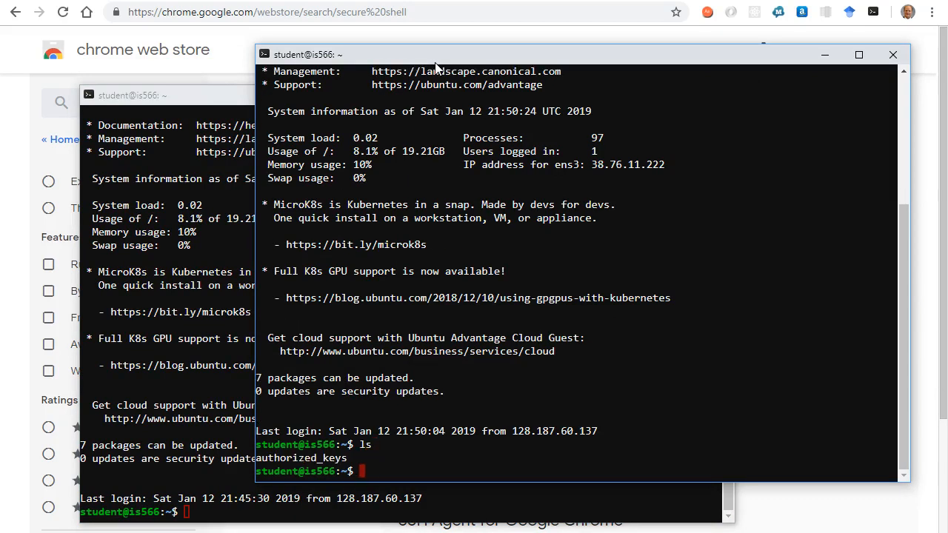